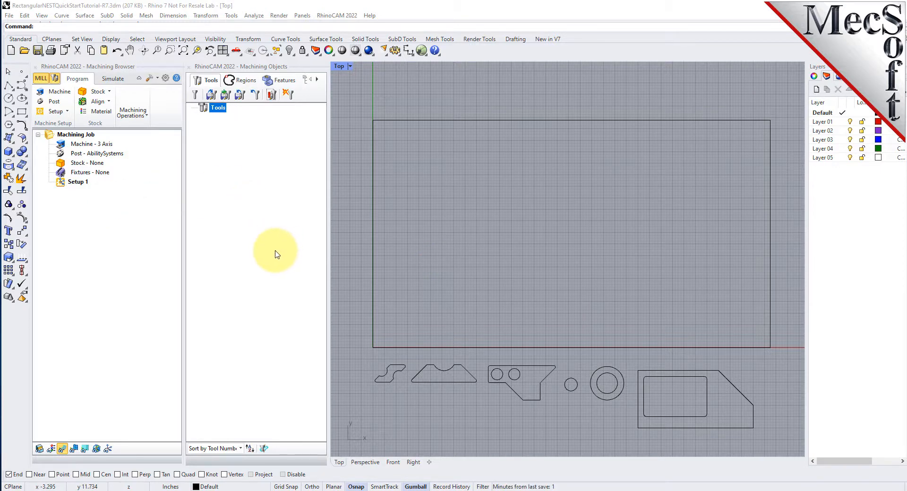
mouse_move(188, 69)
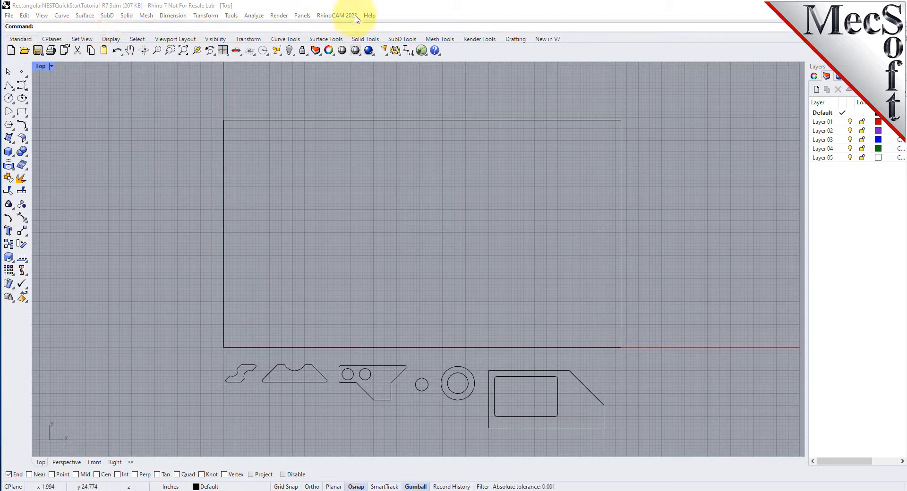
Load the RhinoCAM 2022 NEST module and look over its workflow steps down to Commit Nest.
left_click(338, 15)
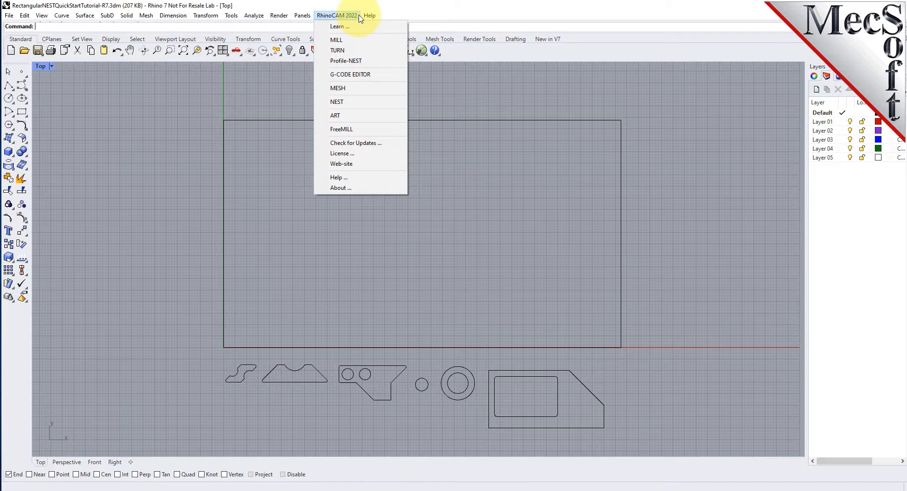
left_click(336, 103)
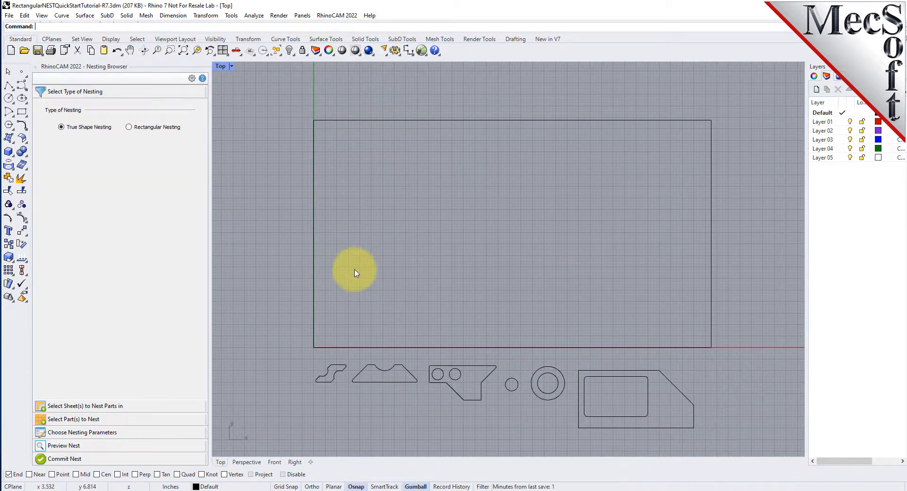
mouse_move(363, 269)
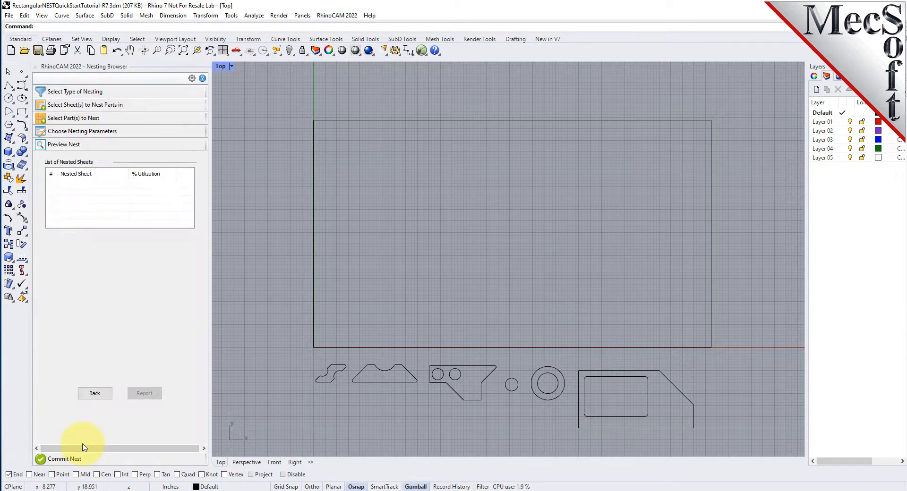
left_click(63, 459)
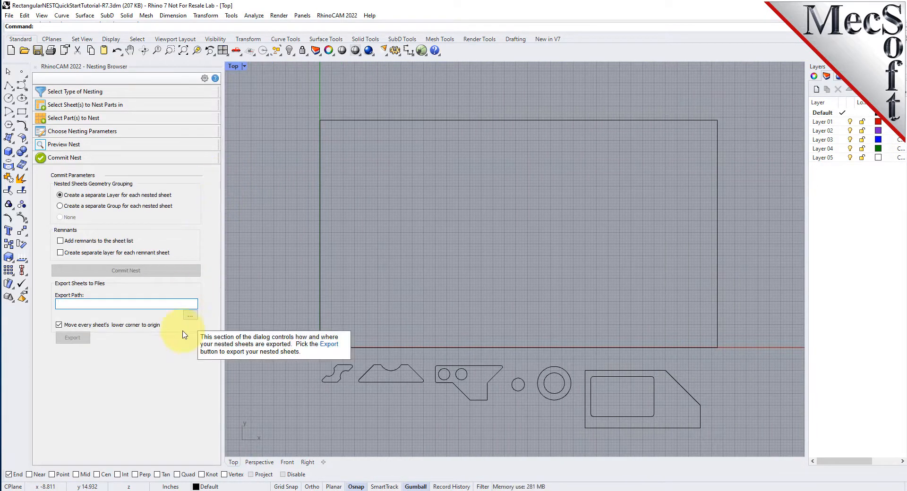
left_click(75, 92)
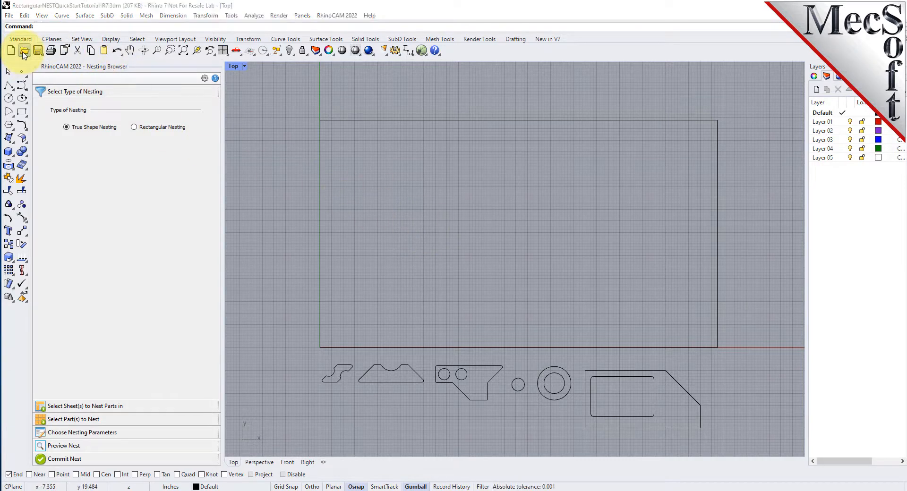
Open RectangularNESTQuickStartTutorial-R7.3dm from the QuickStart RhinoCAM folder.
left_click(23, 50)
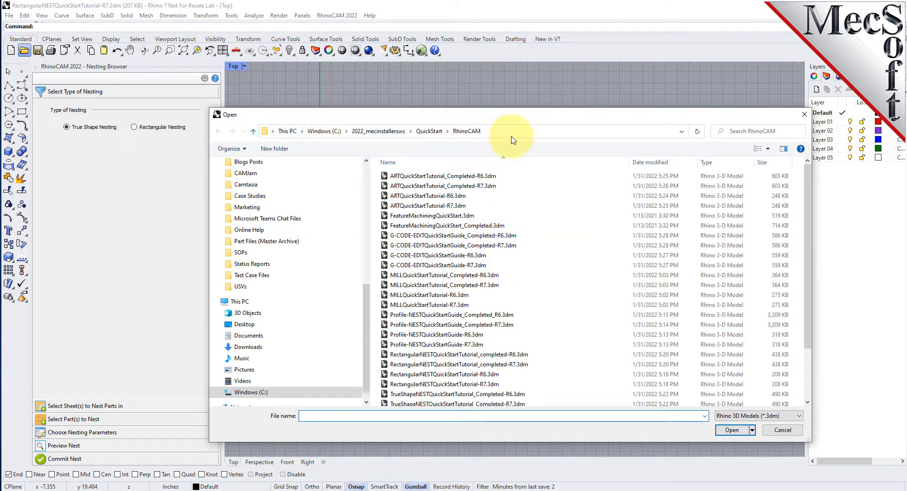
left_click(520, 131)
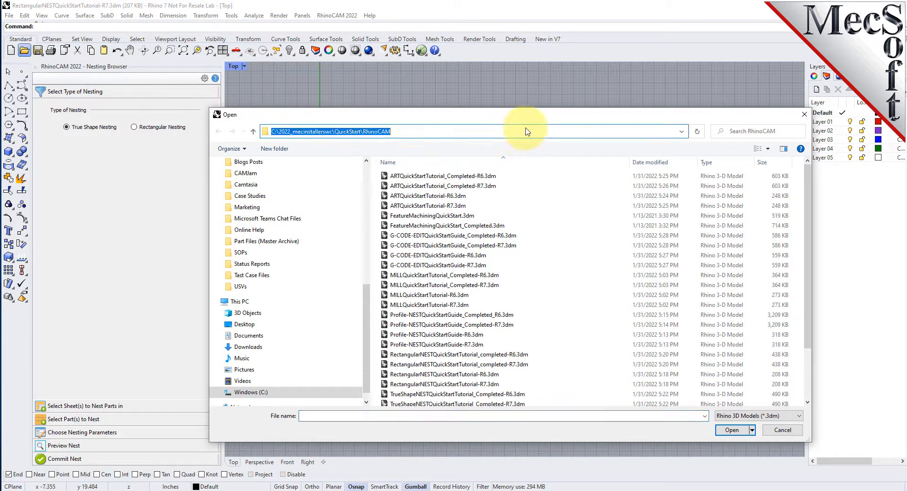
left_click(442, 186)
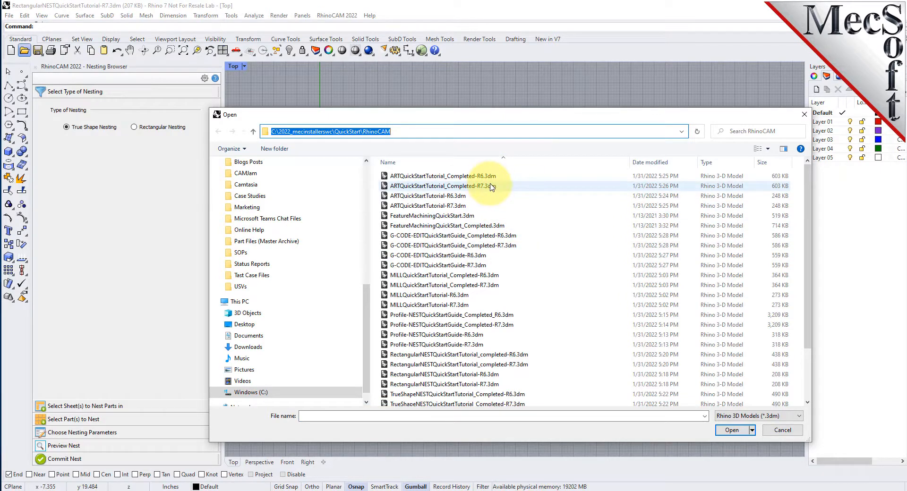
scroll("down", 3)
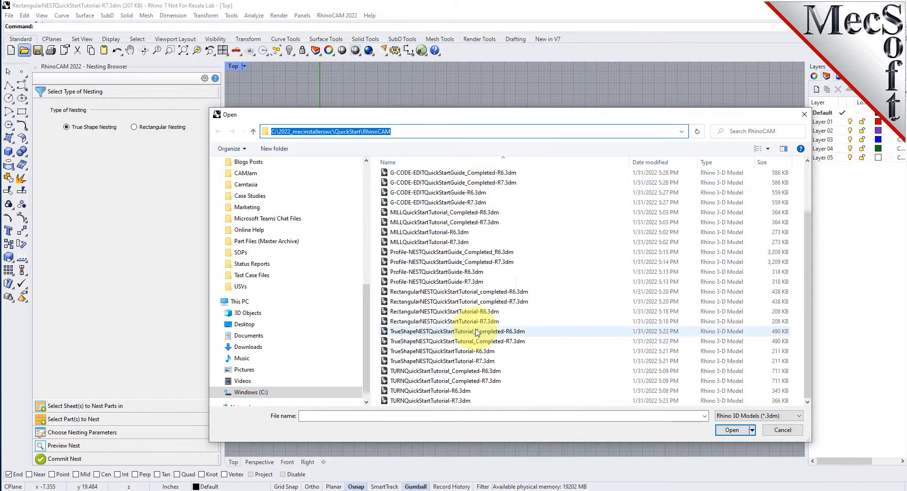
left_click(439, 321)
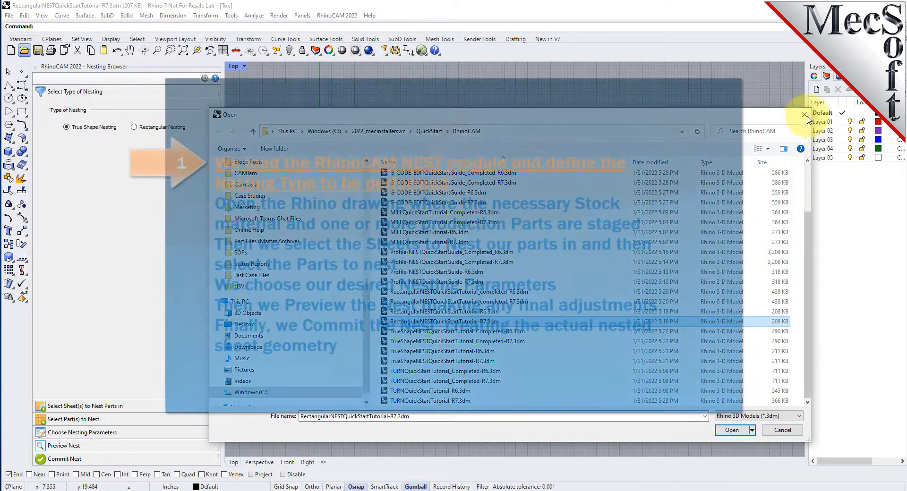
left_click(732, 430)
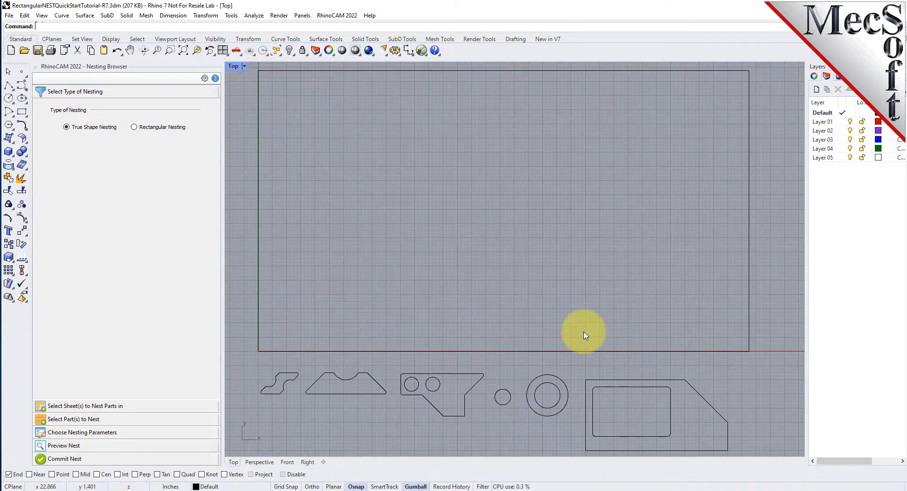
mouse_move(580, 278)
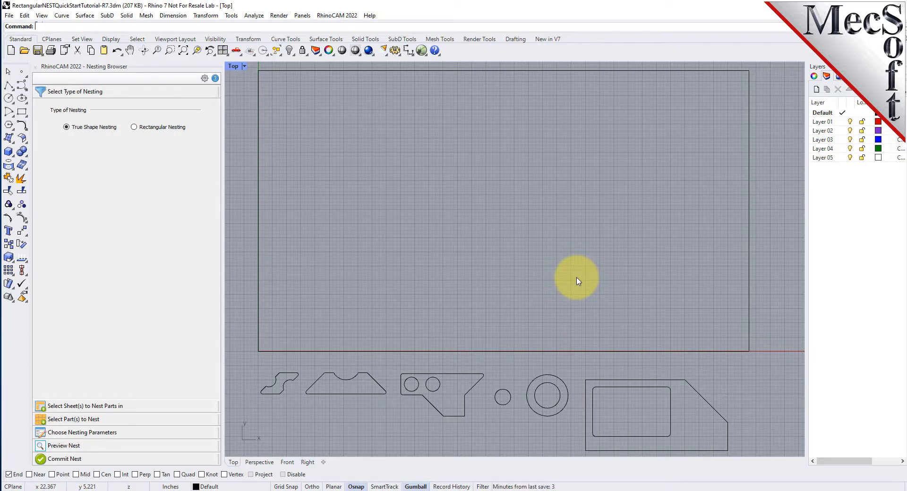
mouse_move(577, 292)
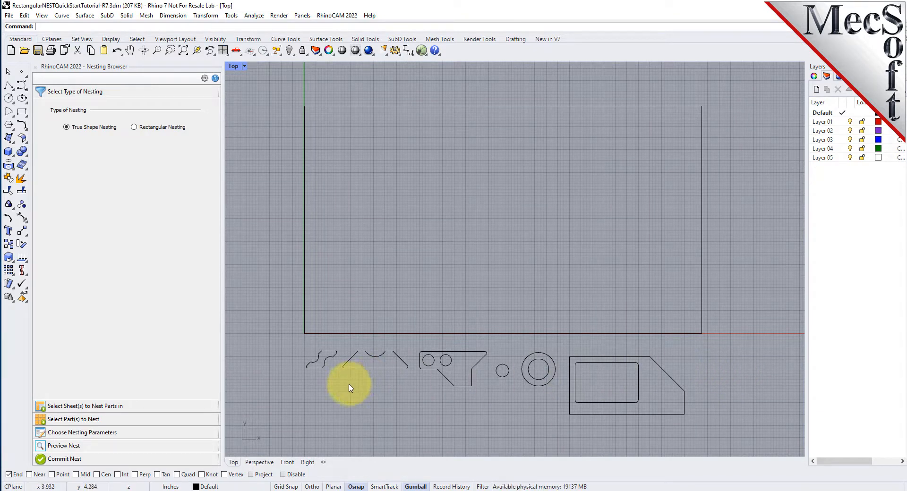
mouse_move(306, 414)
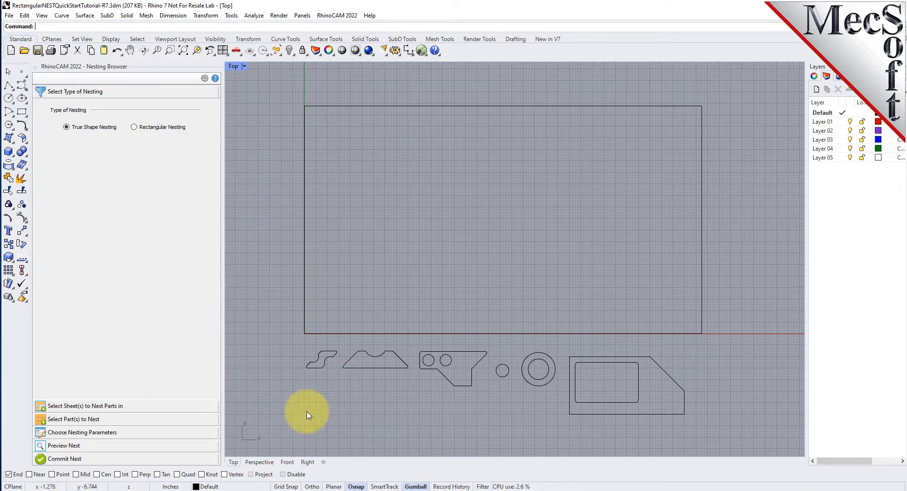
mouse_move(390, 287)
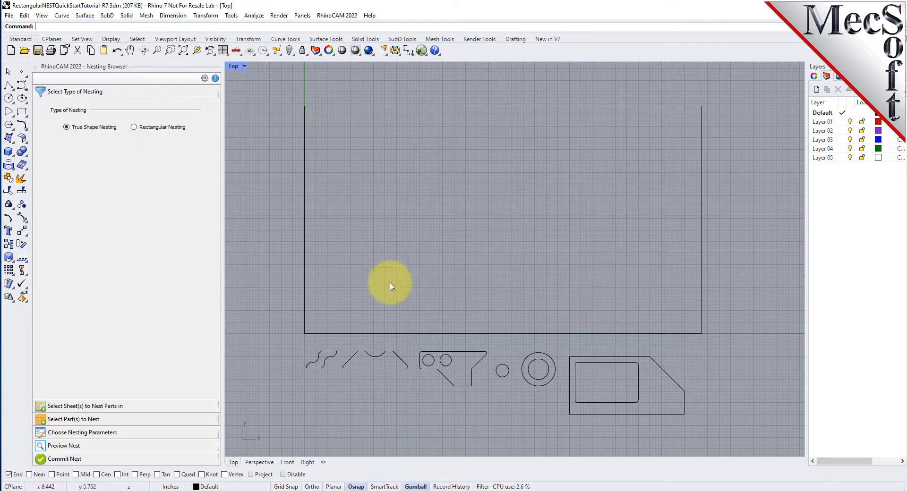
mouse_move(386, 294)
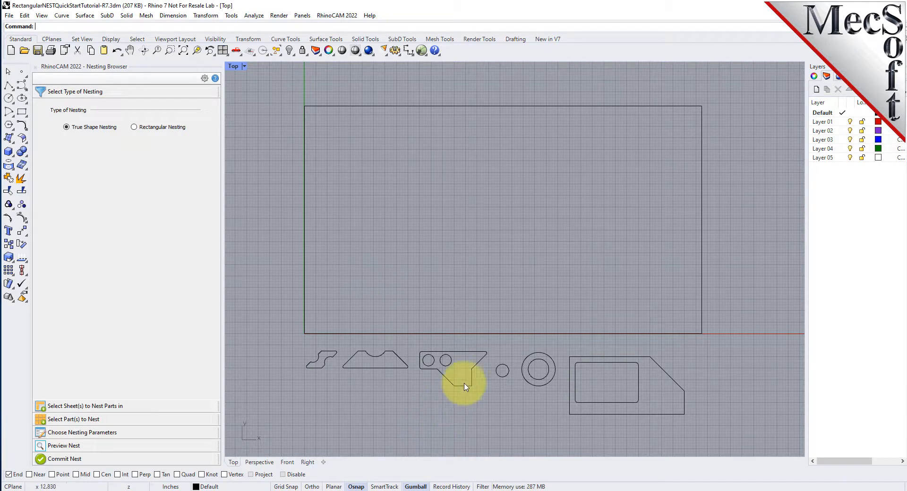
mouse_move(613, 370)
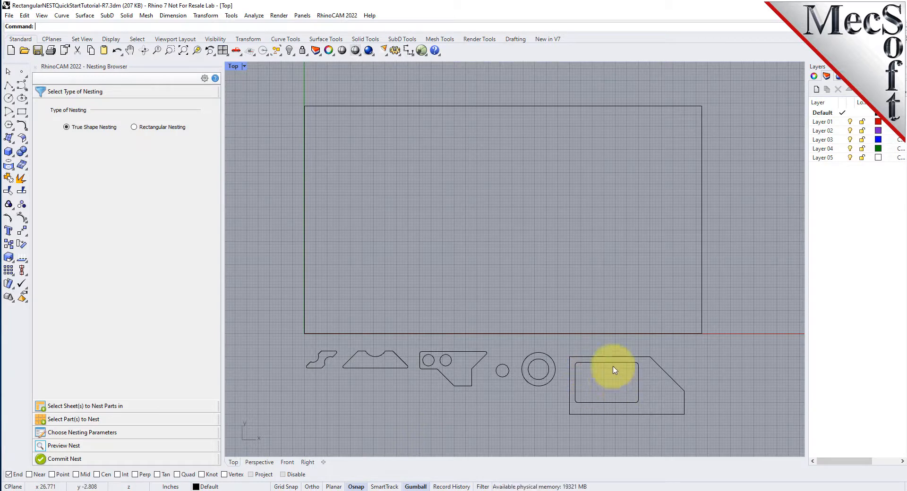
left_click(134, 126)
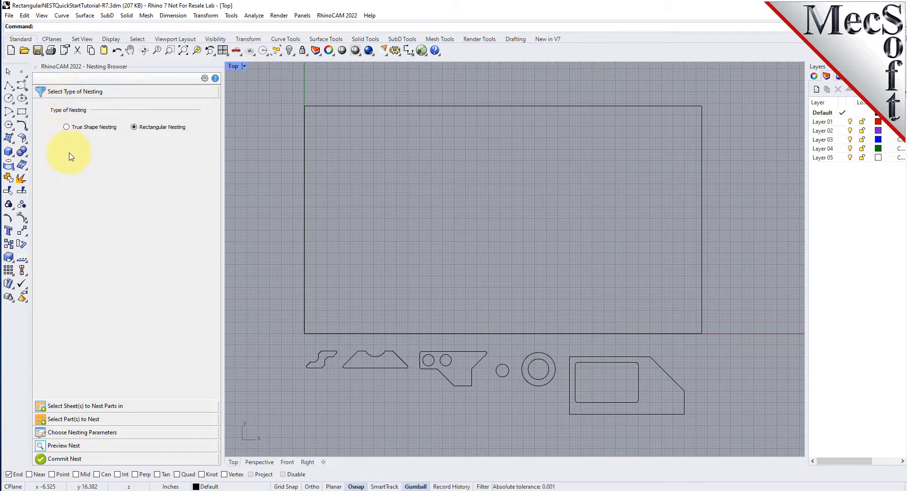
Choose Rectangular Nesting as the nesting type rather than true shape.
left_click(66, 126)
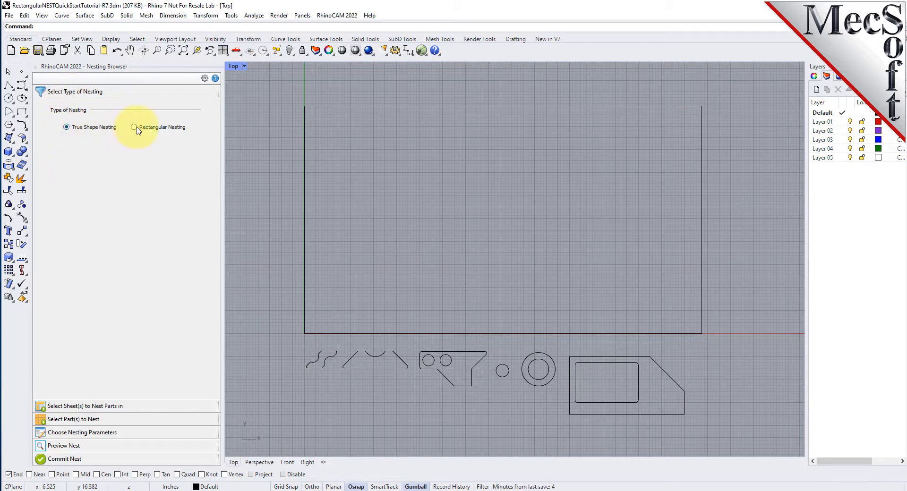
left_click(133, 127)
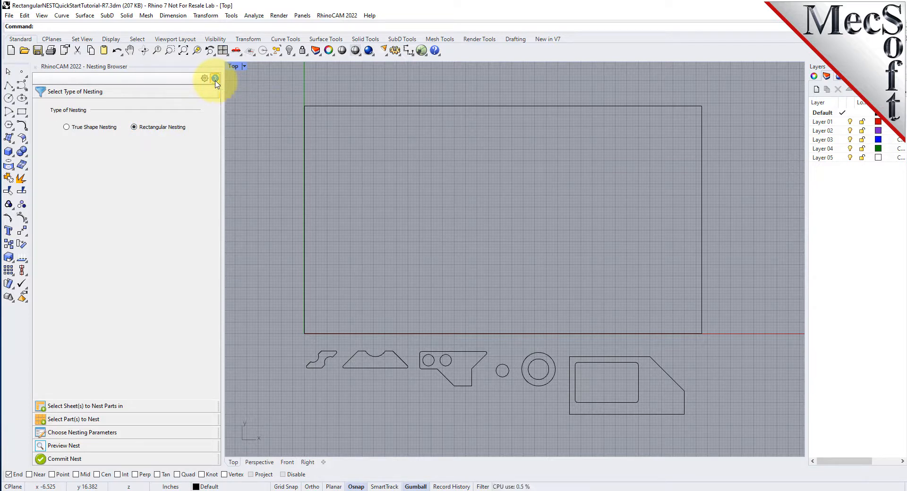
left_click(215, 79)
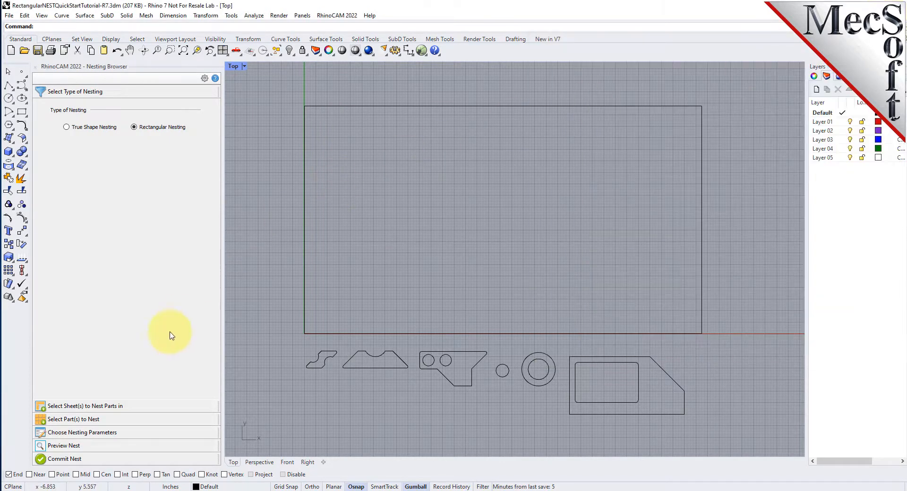
Register the large rectangle above the parts as Sheet 1 with a count of 2.
left_click(85, 405)
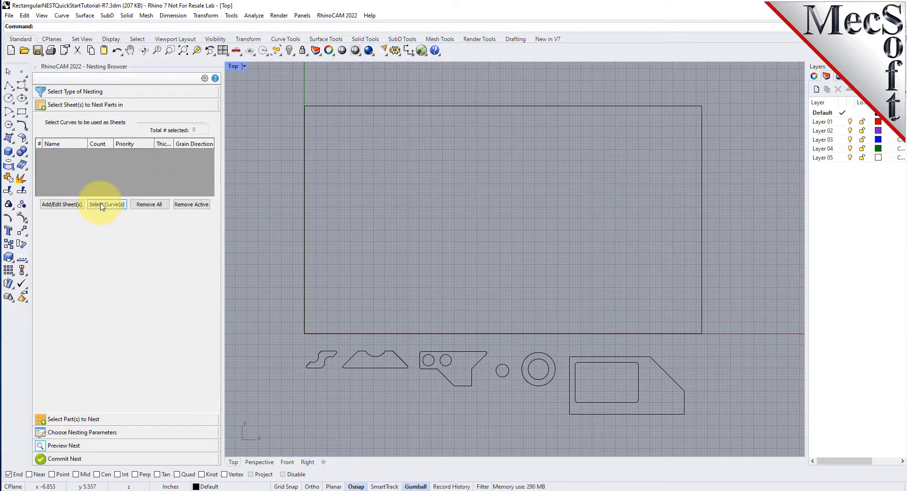
left_click(107, 204)
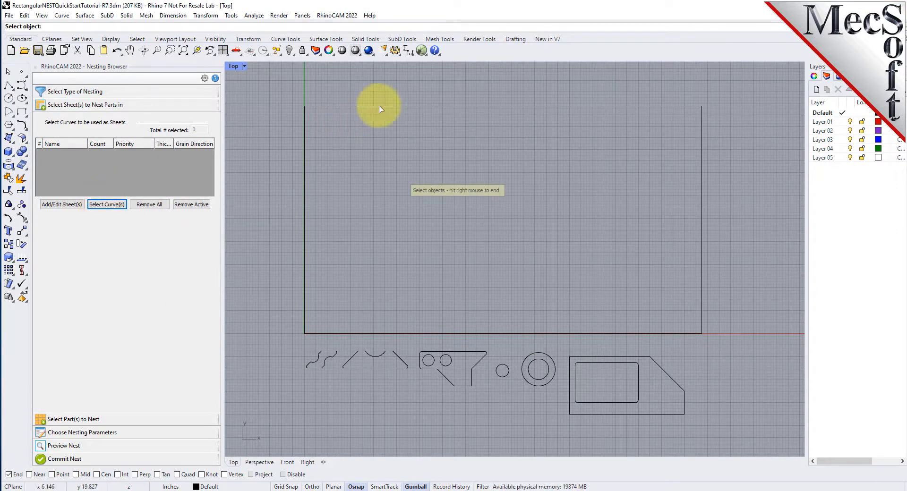
left_click(376, 108)
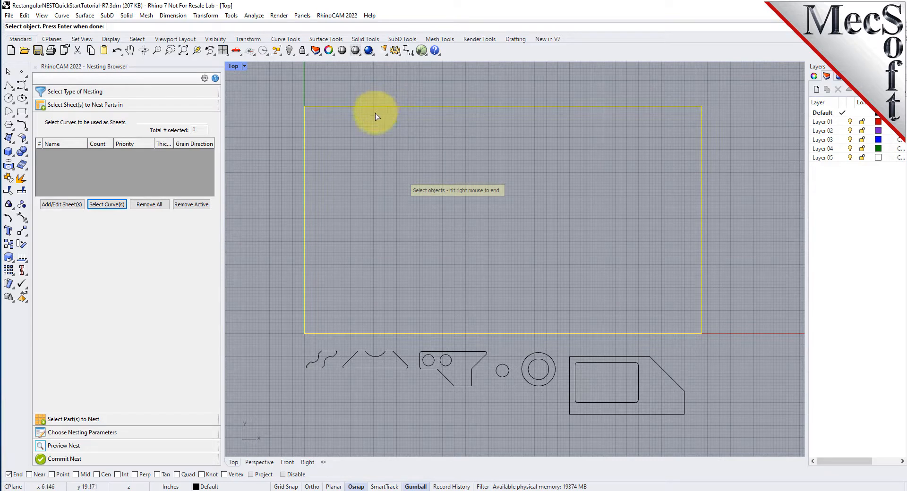
left_click(376, 109)
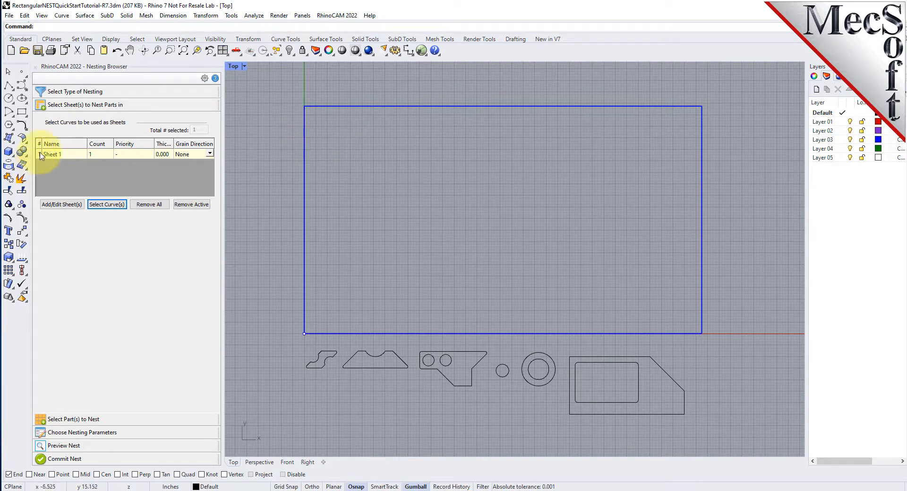
left_click(51, 154)
type("2")
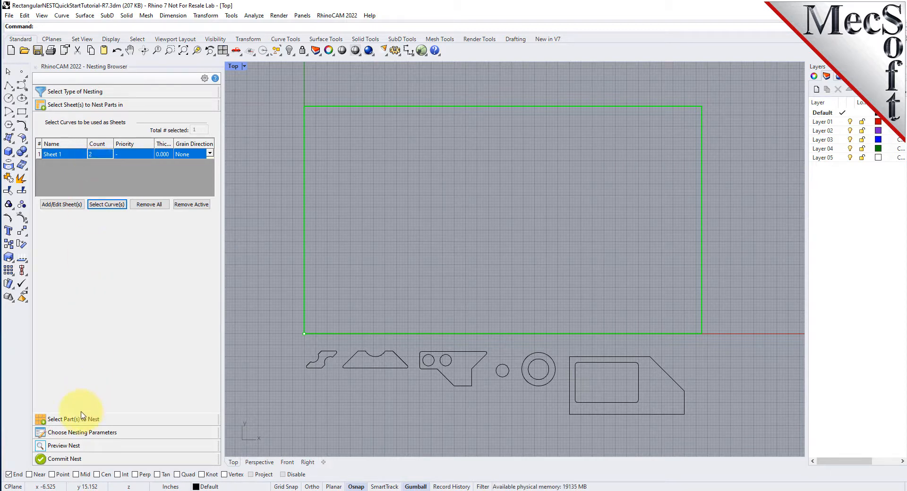
Register the six outlines with holes as Parts 1–6 and highlight each to see which outline it is.
left_click(73, 418)
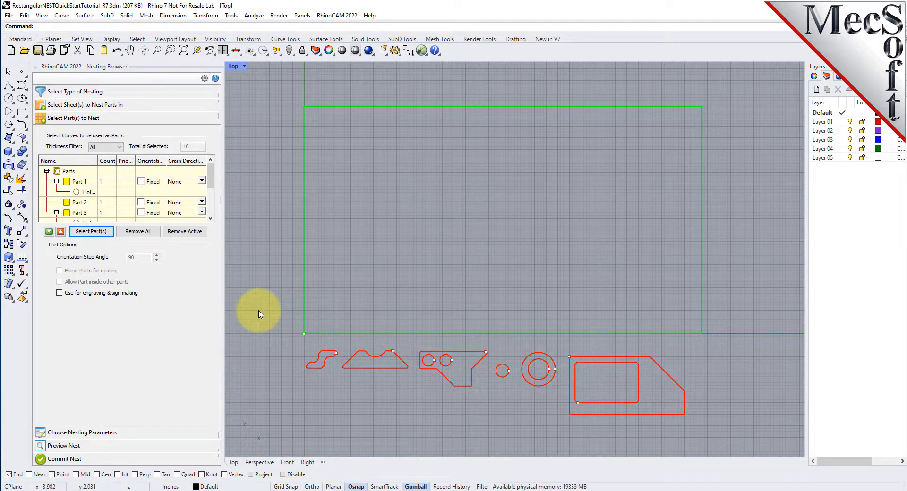
left_click(79, 203)
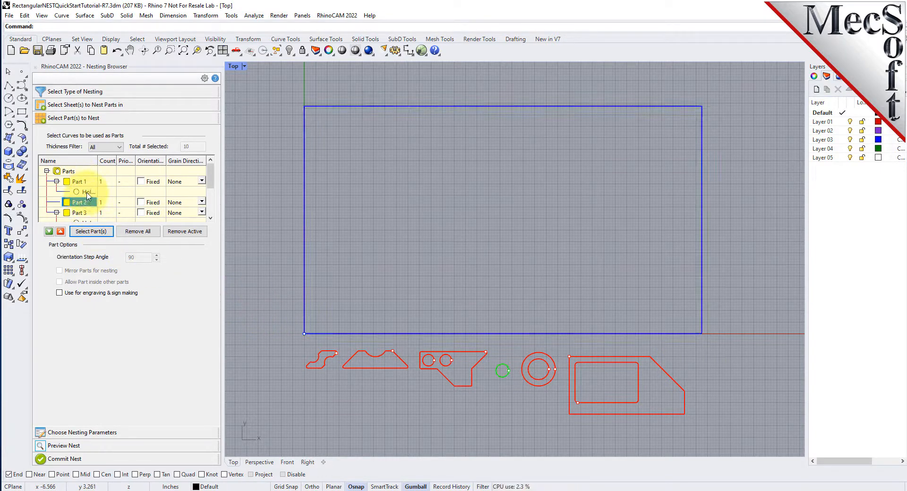
left_click(79, 181)
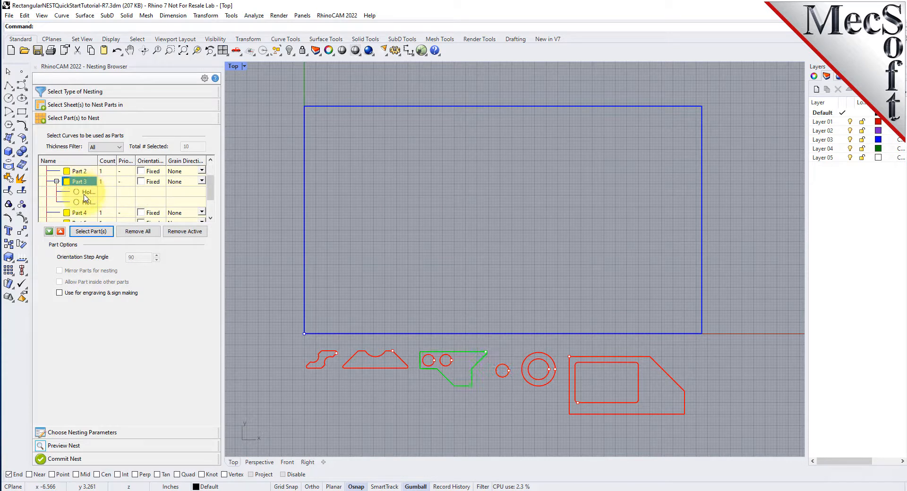
left_click(79, 213)
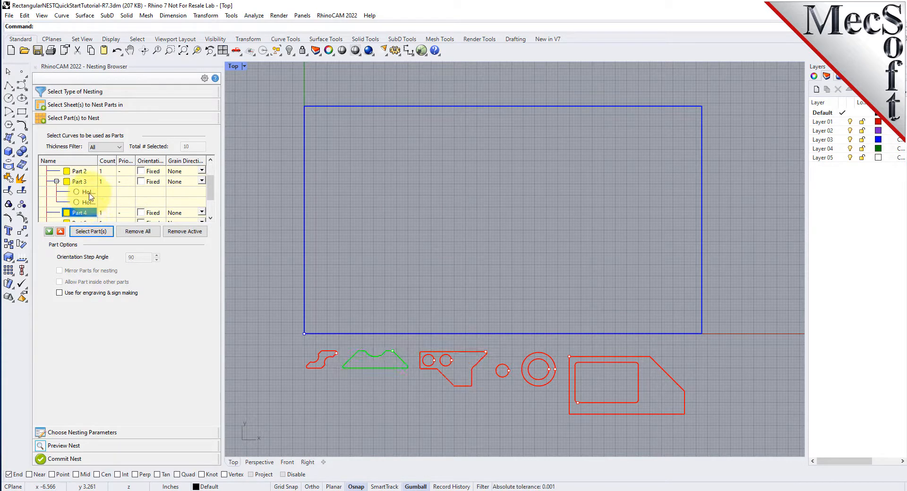
left_click(79, 181)
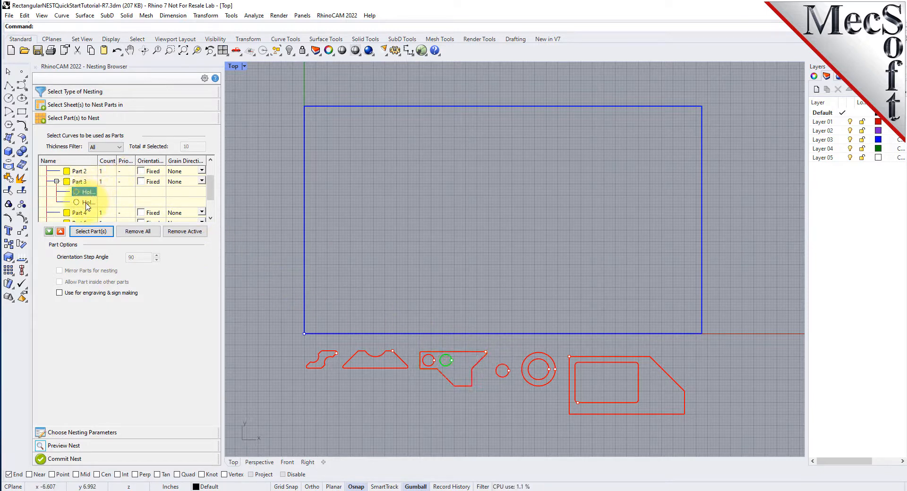
left_click(79, 202)
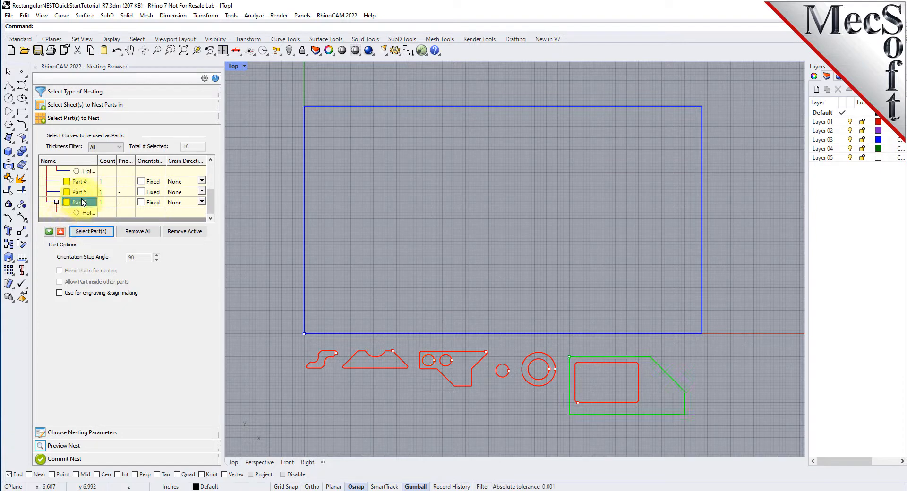
left_click(80, 202)
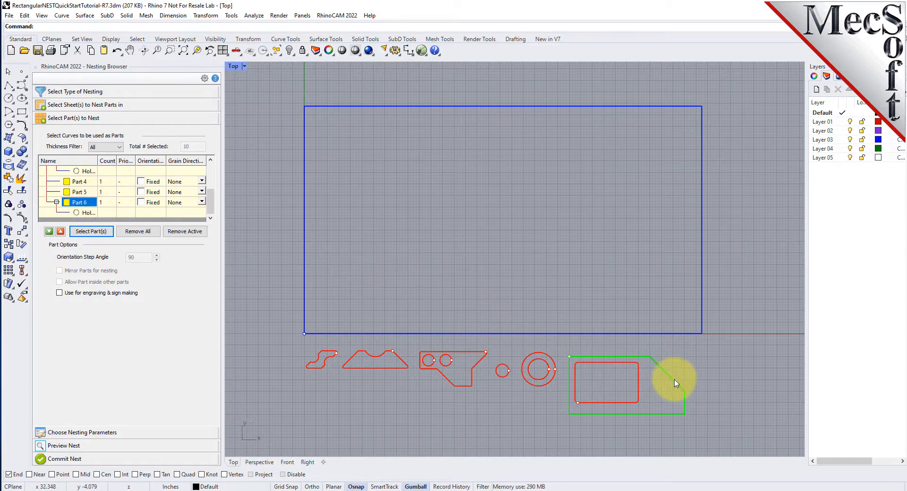
mouse_move(613, 352)
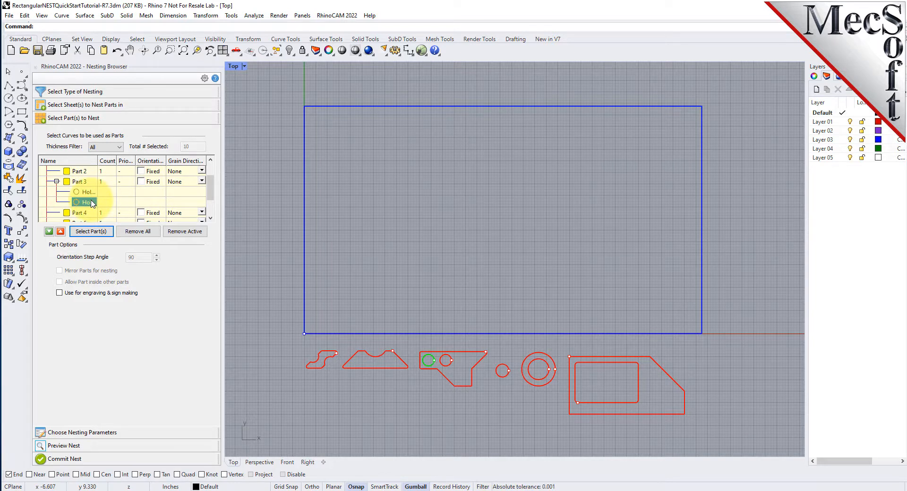
Enter a count of 50 for Part 2 and make all parts use the same count.
left_click(86, 202)
type("3")
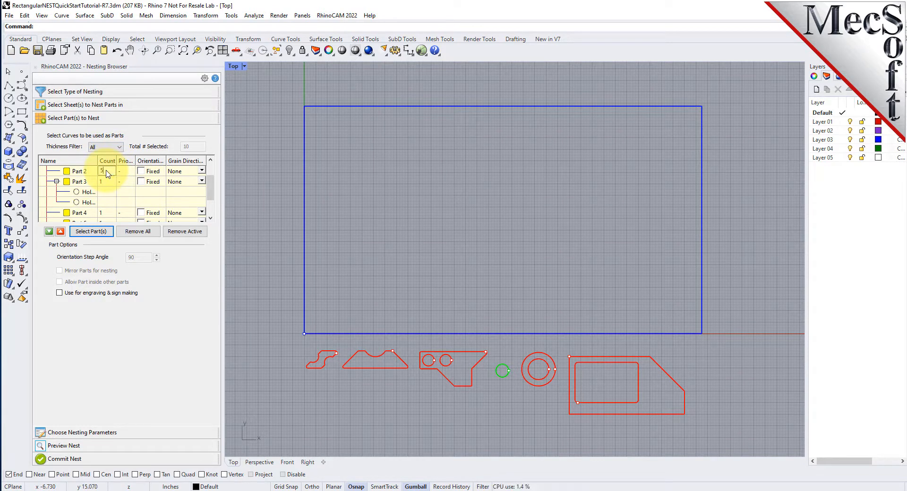
type("50")
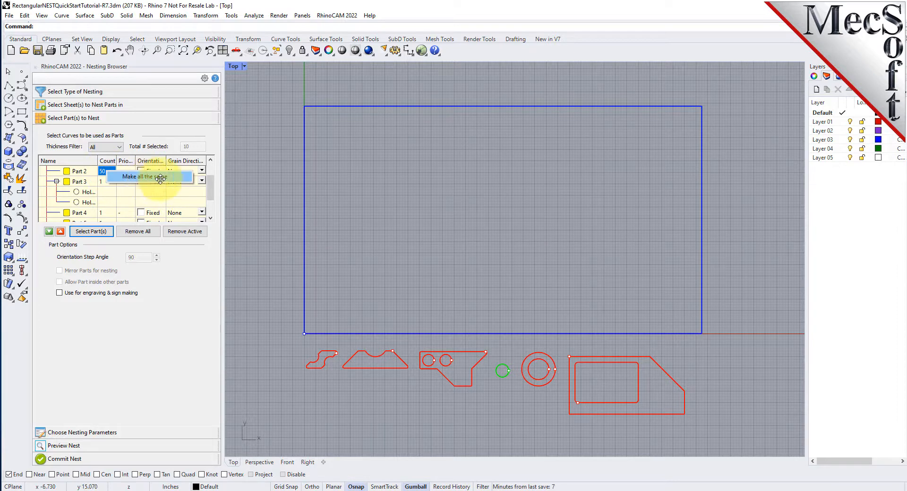
left_click(140, 177)
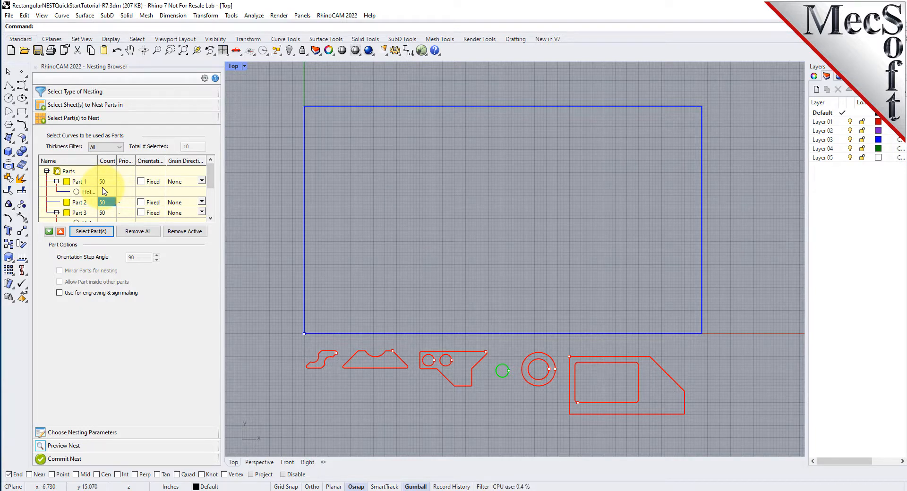
Set Distance Part to Part to 0.15 and Distance Part to Sheet to 0.25.
left_click(82, 131)
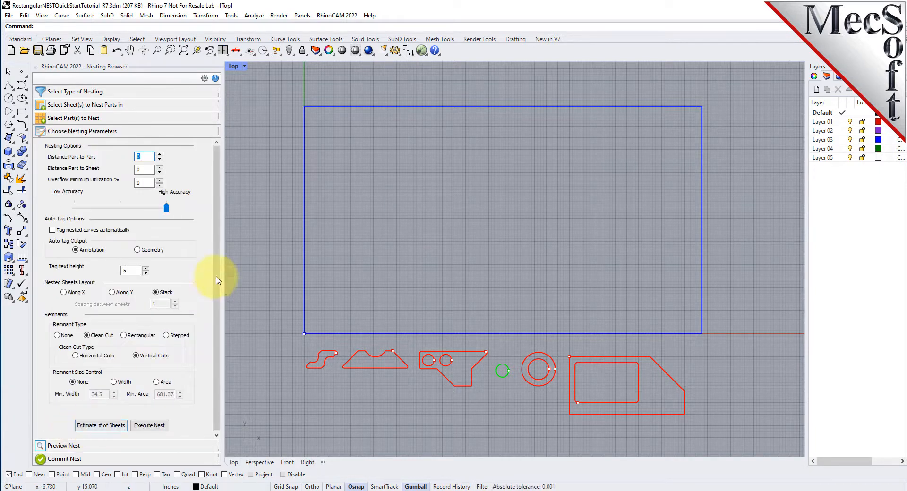
mouse_move(219, 276)
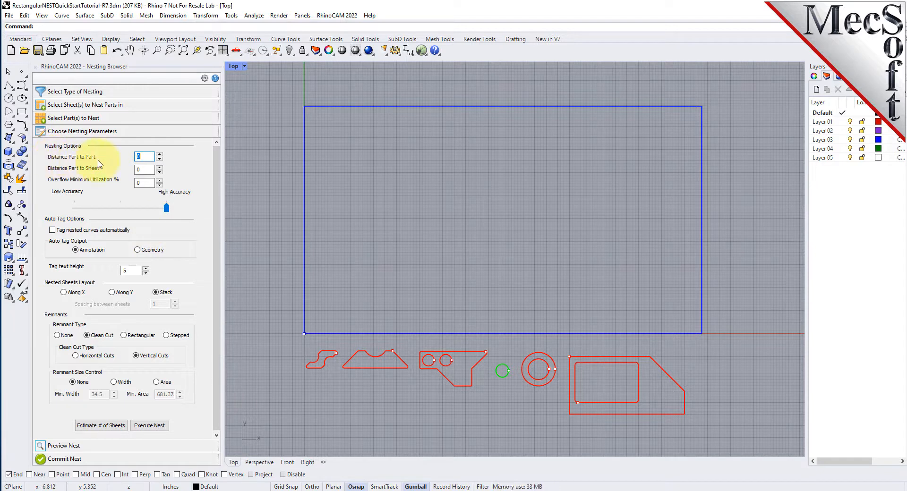
mouse_move(116, 160)
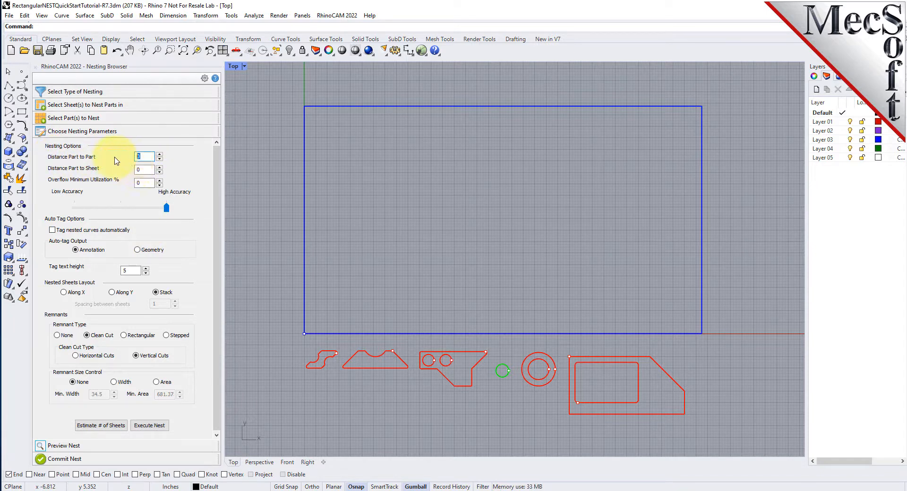
type("0.15")
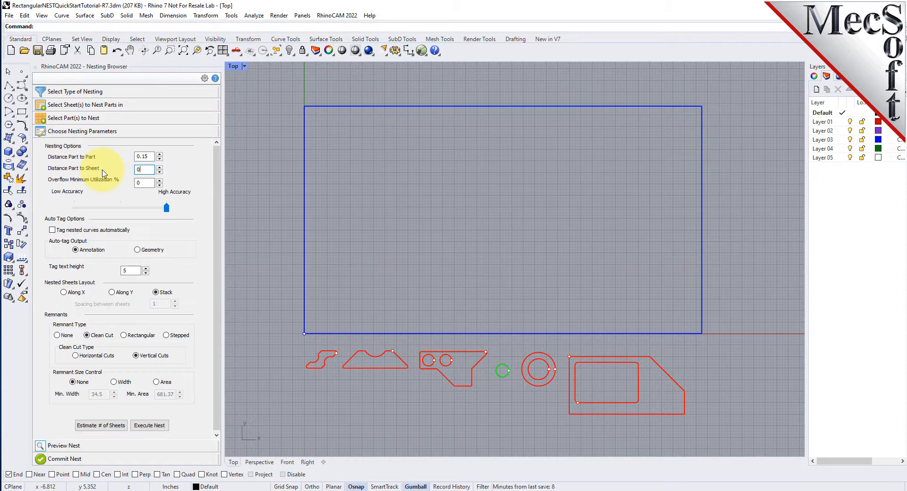
type("0.25")
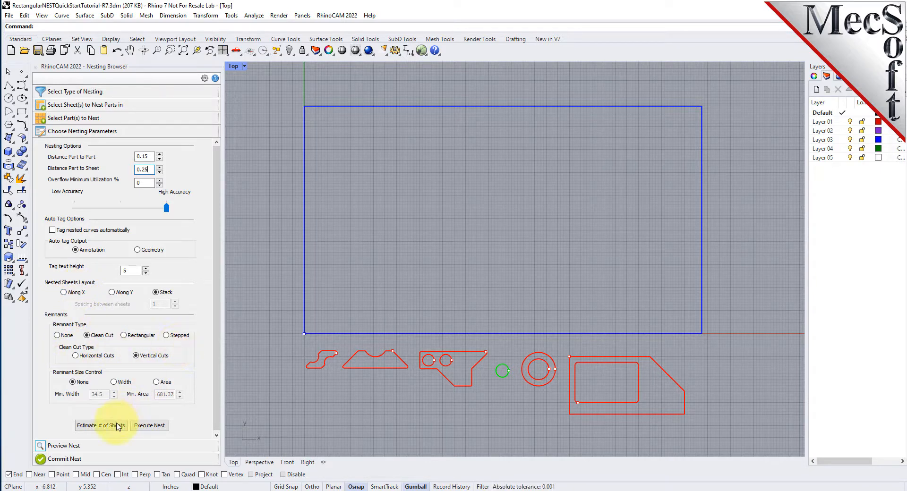
Estimate that the nest needs 7 sheets and update the Sheet 1 count to match.
left_click(101, 425)
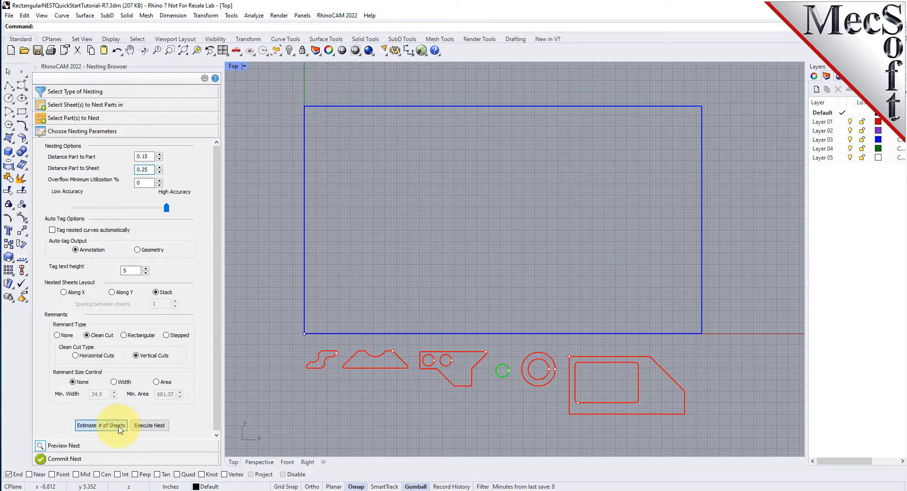
left_click(101, 425)
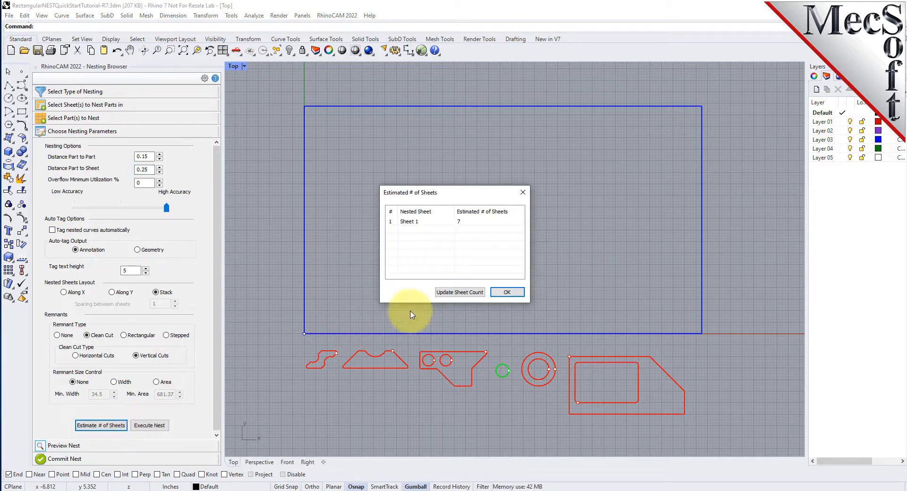
mouse_move(463, 231)
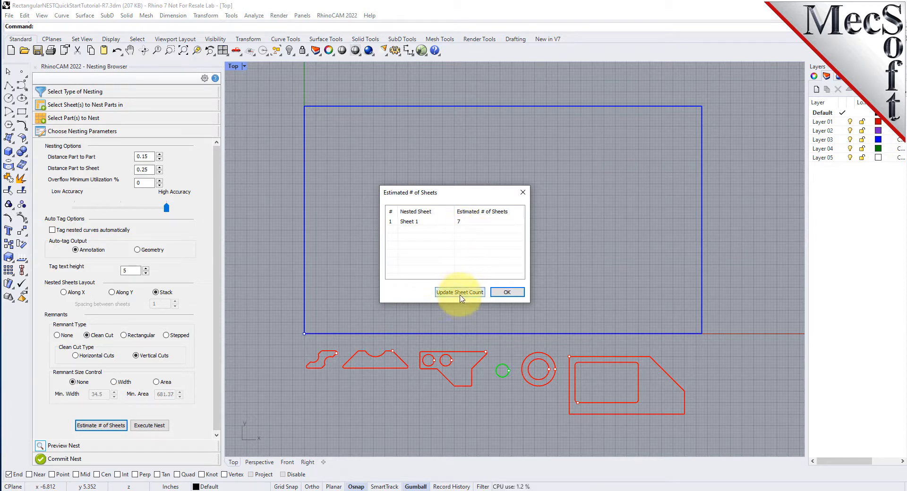
left_click(459, 292)
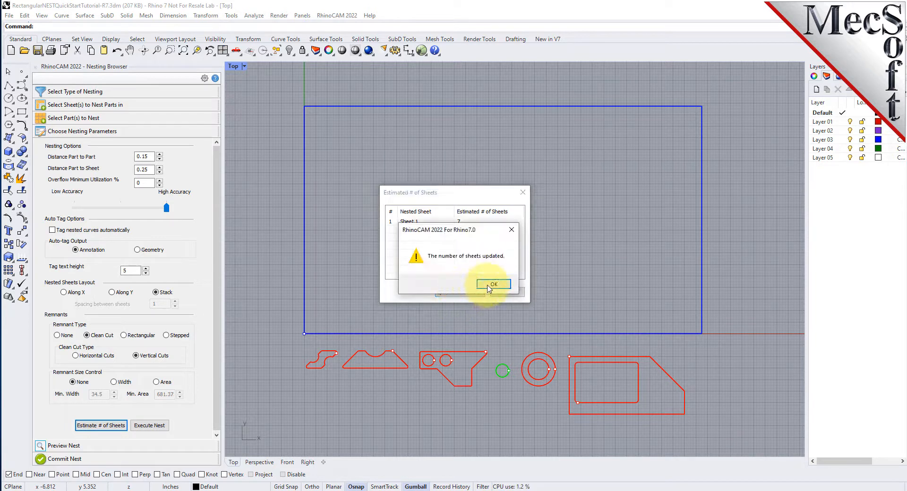
left_click(492, 284)
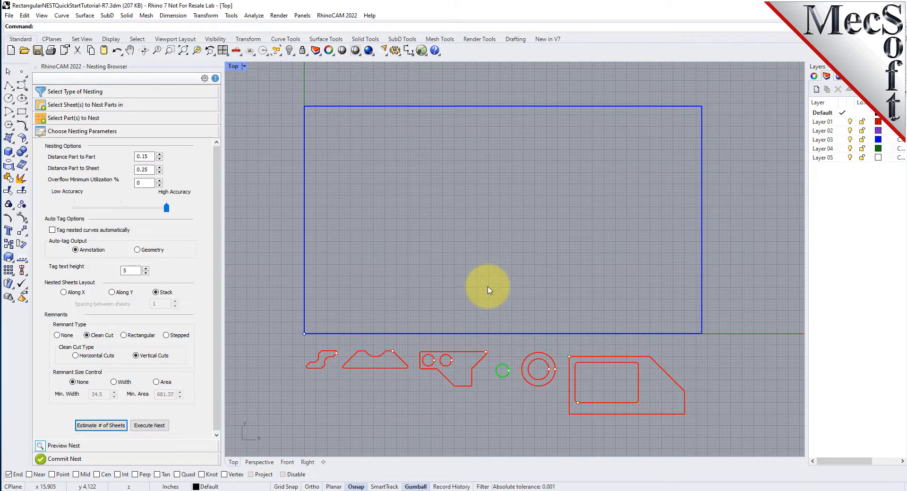
mouse_move(463, 256)
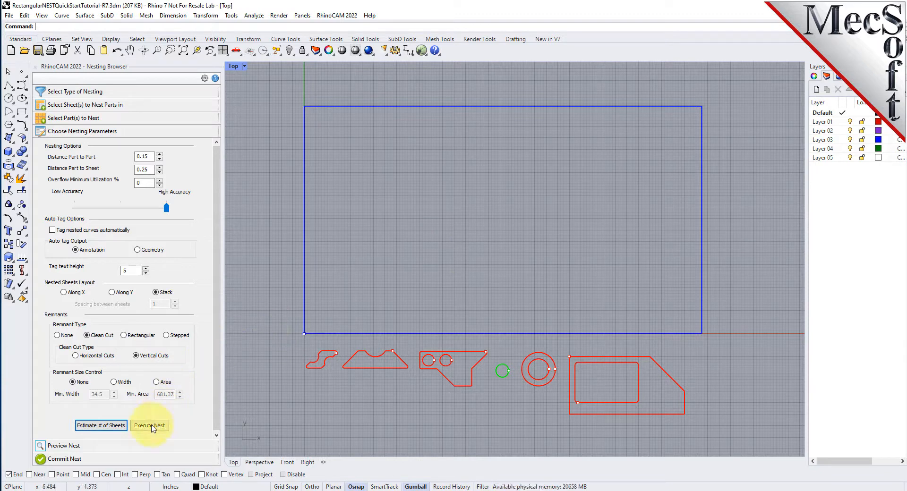
left_click(149, 425)
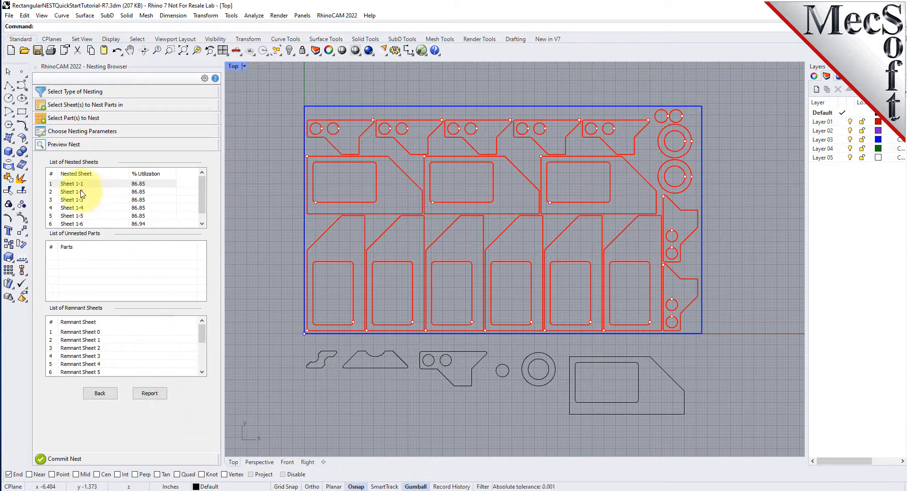
left_click(71, 199)
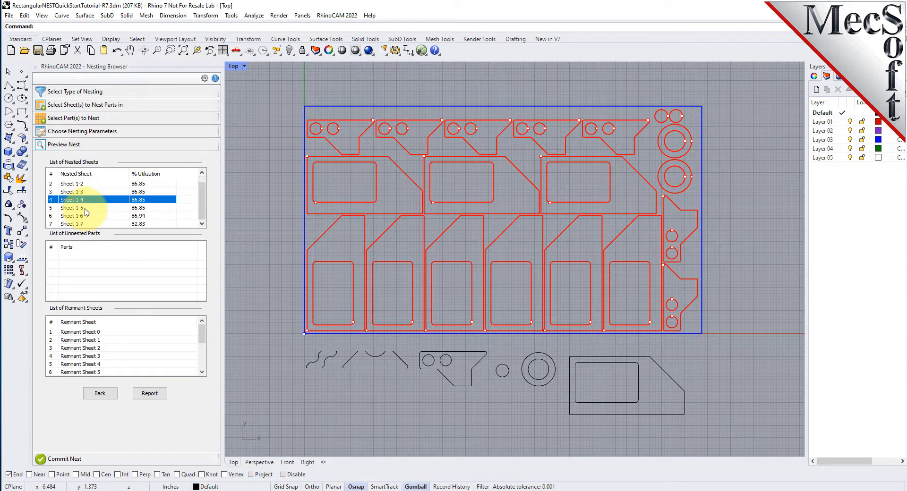
left_click(71, 224)
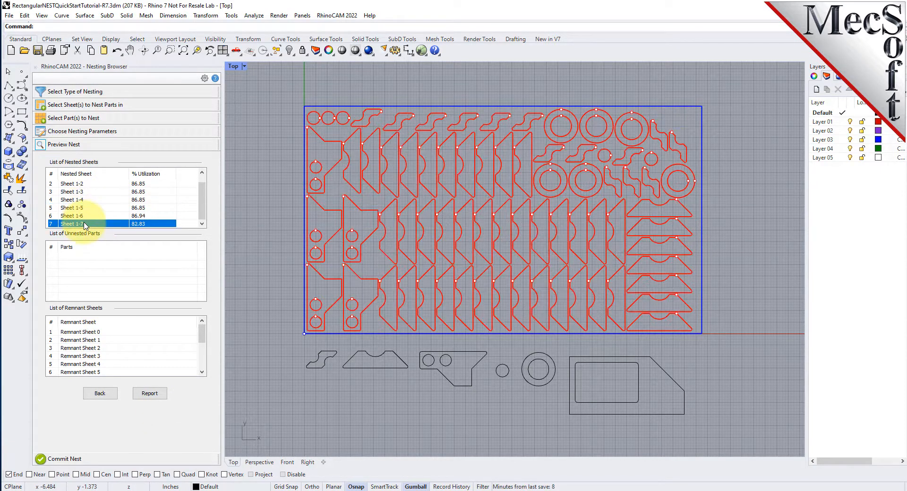
left_click(149, 393)
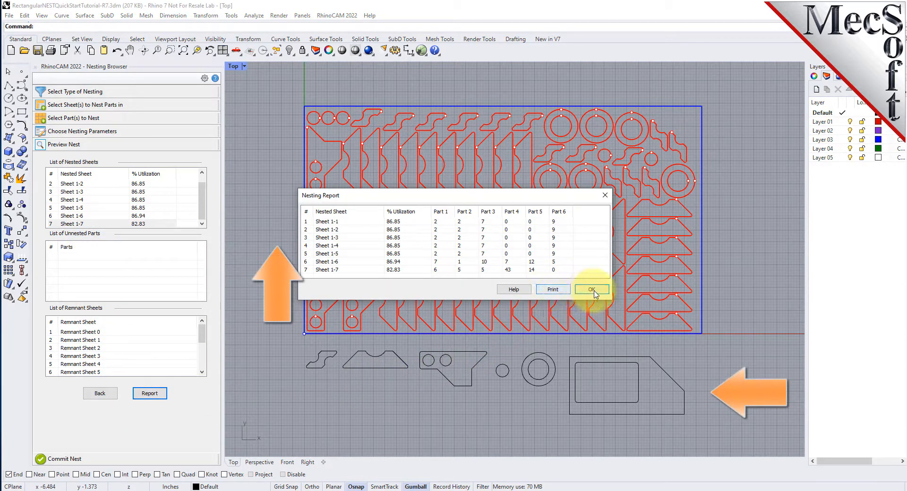
left_click(591, 289)
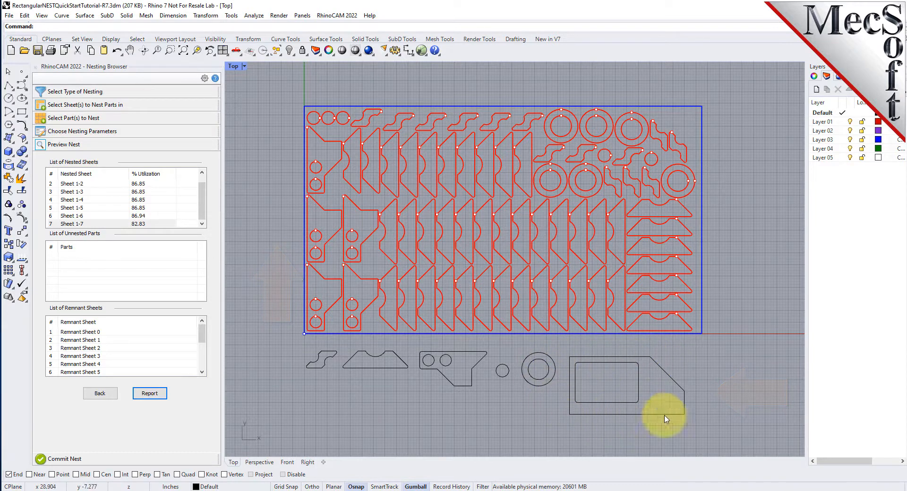
left_click(72, 184)
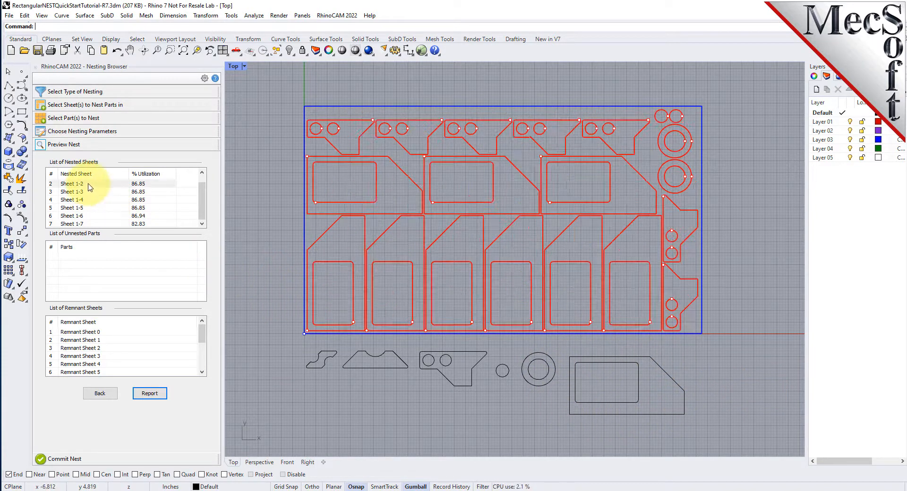
left_click(71, 183)
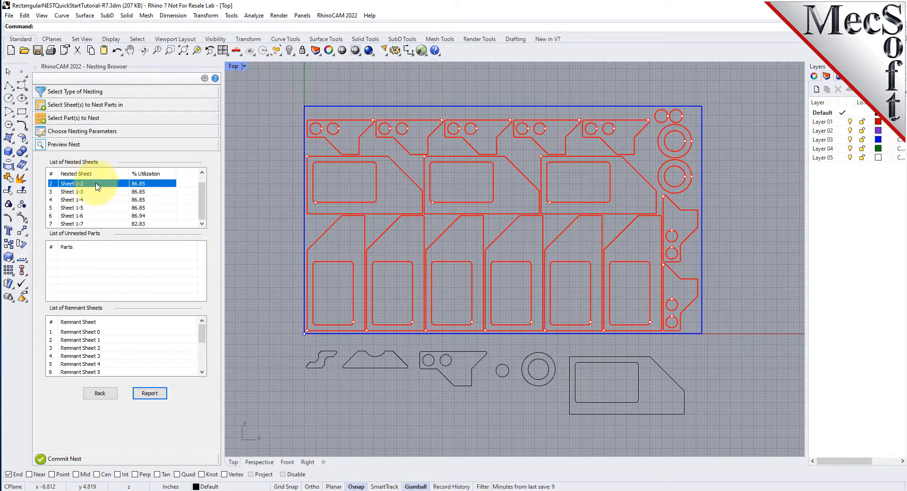
Check grain direction for Sheet 1 and Part 6, then return to the nesting parameters.
left_click(99, 393)
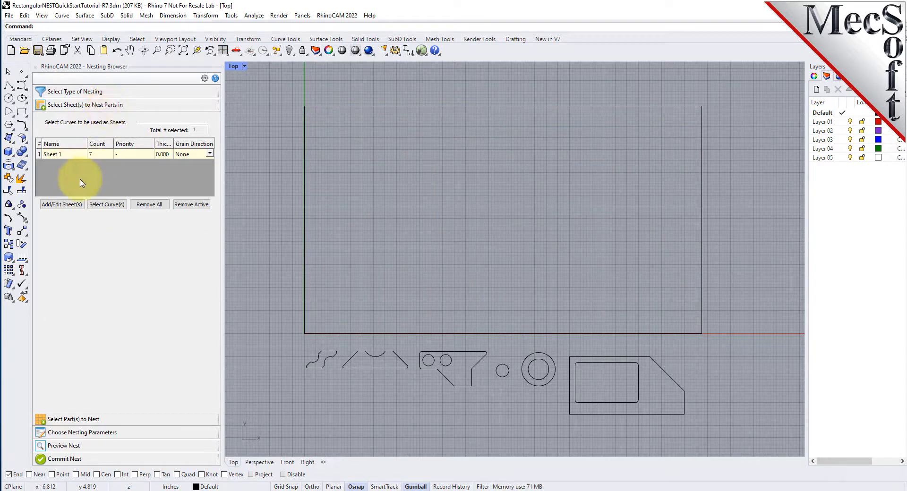
left_click(209, 154)
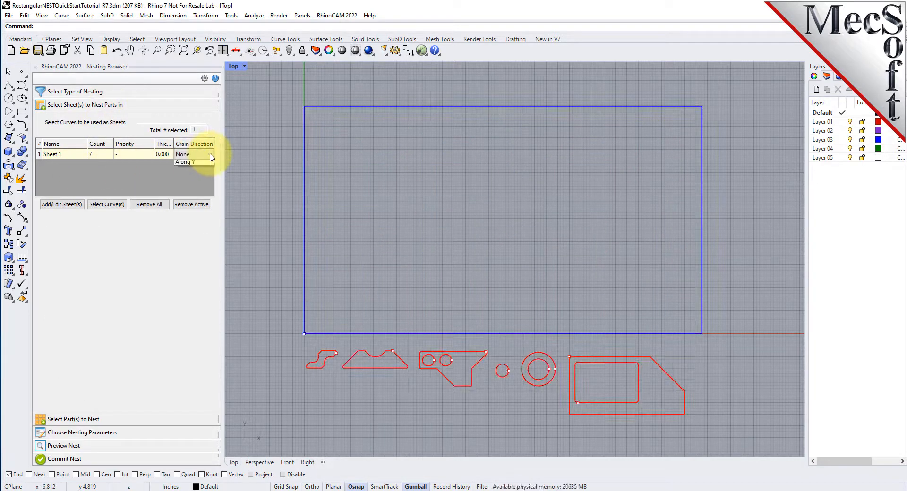
left_click(185, 162)
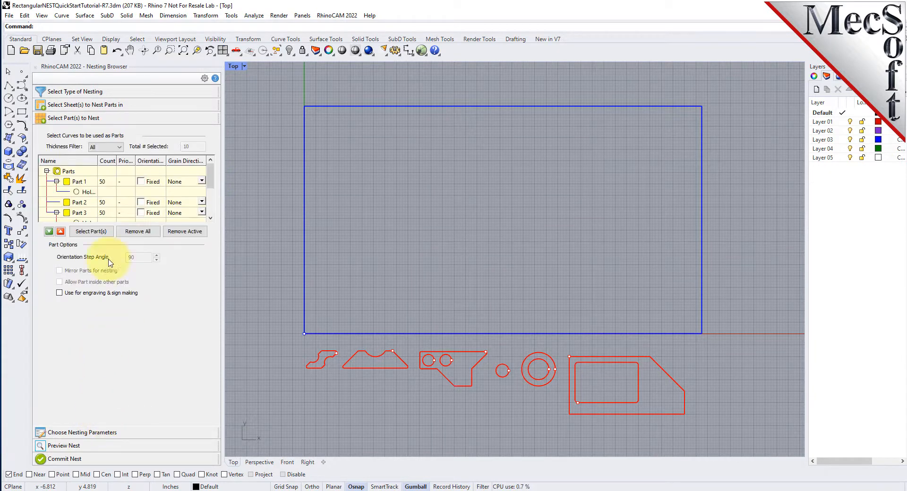
left_click(80, 202)
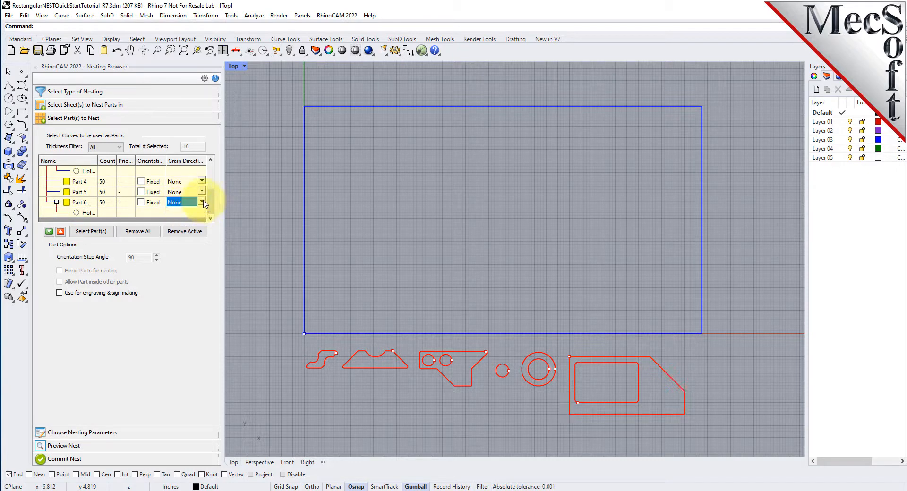
left_click(202, 202)
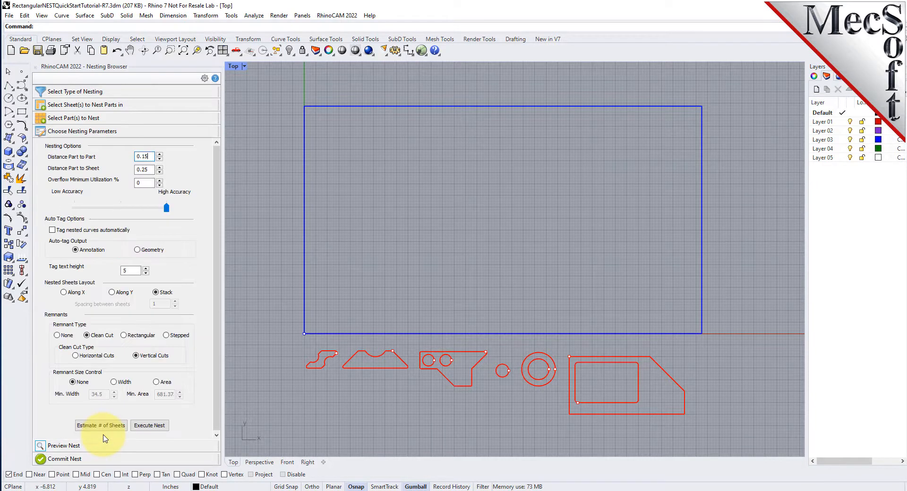
Execute the nest again and preview nested Sheets 1-2, 1-7, 1-6 and 1-2 in turn.
left_click(149, 425)
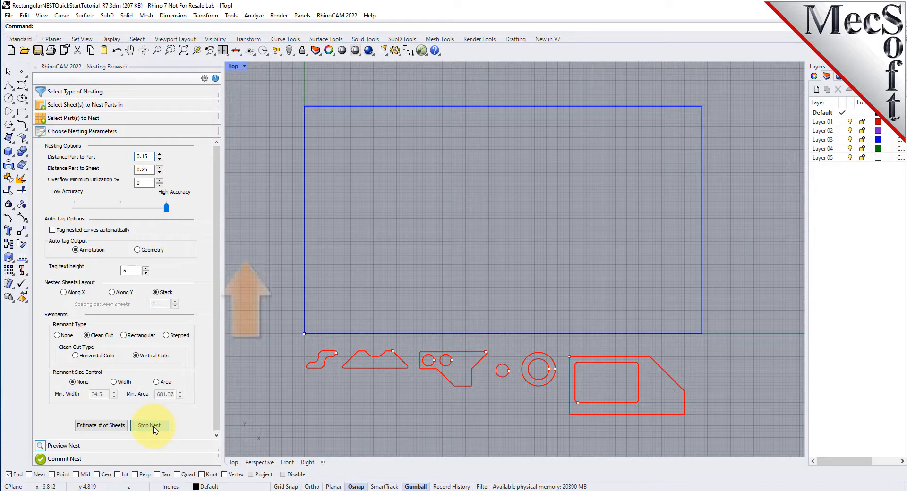
left_click(149, 425)
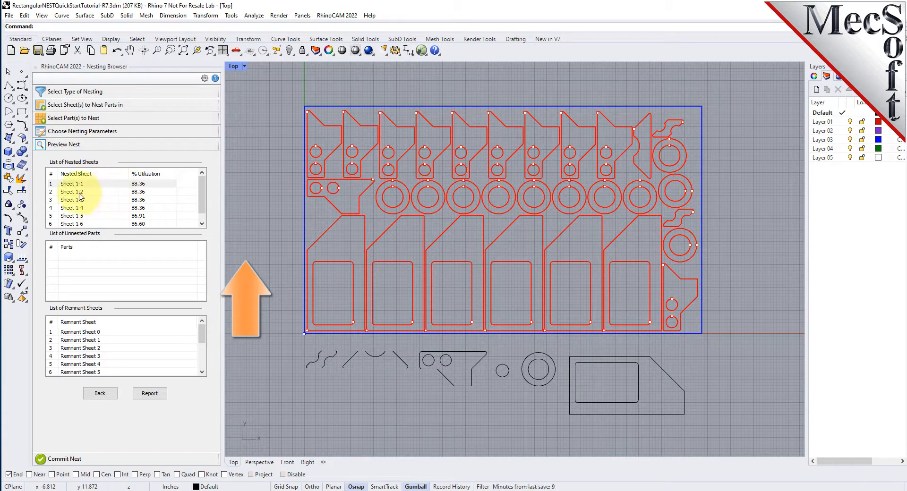
left_click(71, 192)
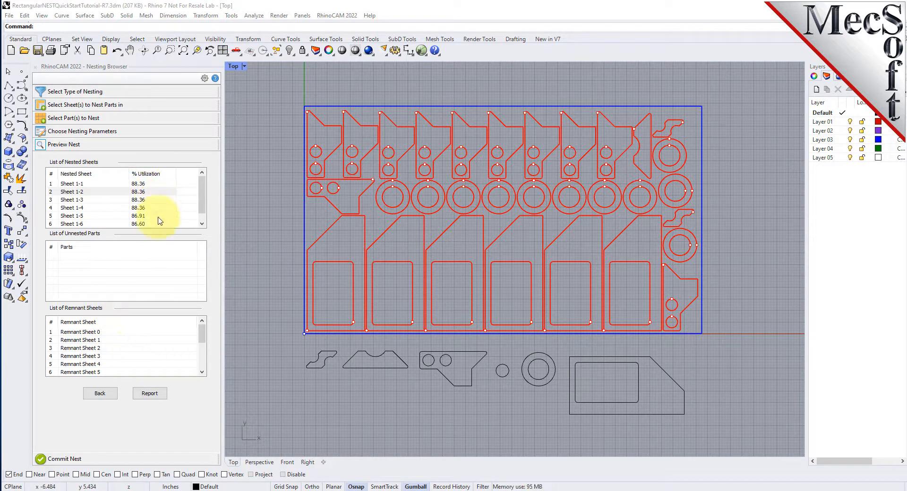
left_click(87, 224)
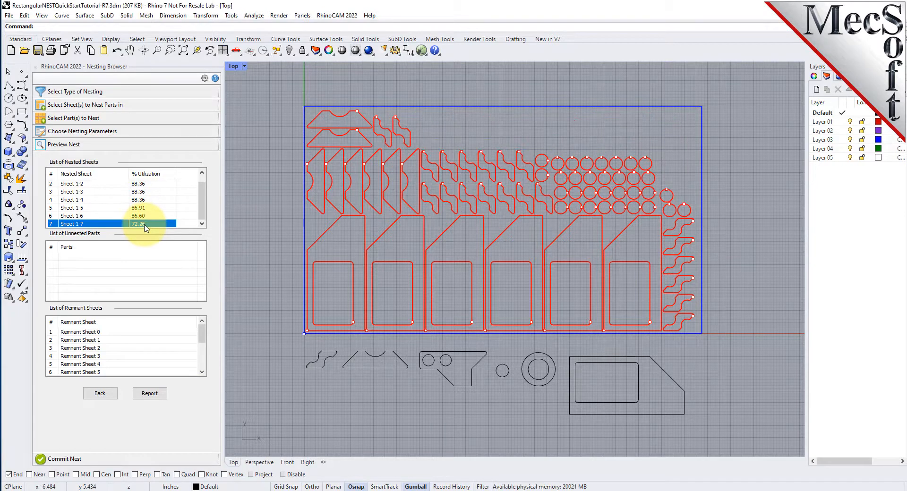
left_click(86, 215)
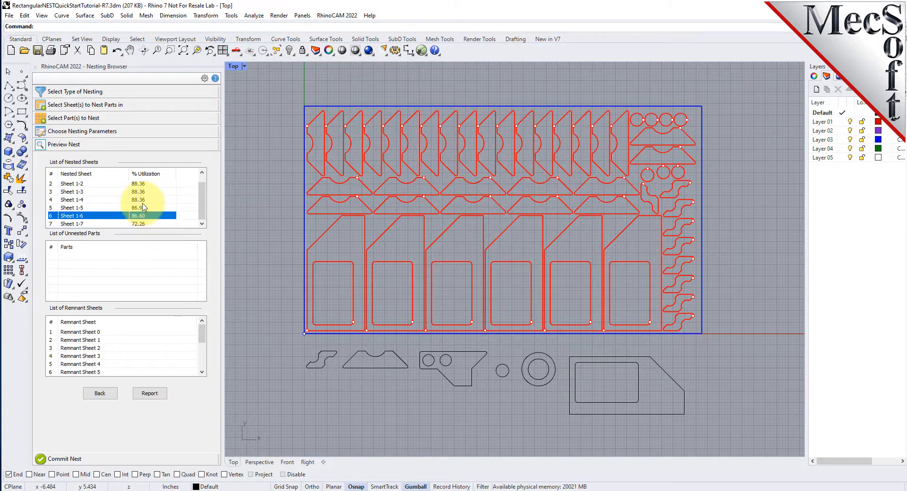
left_click(71, 183)
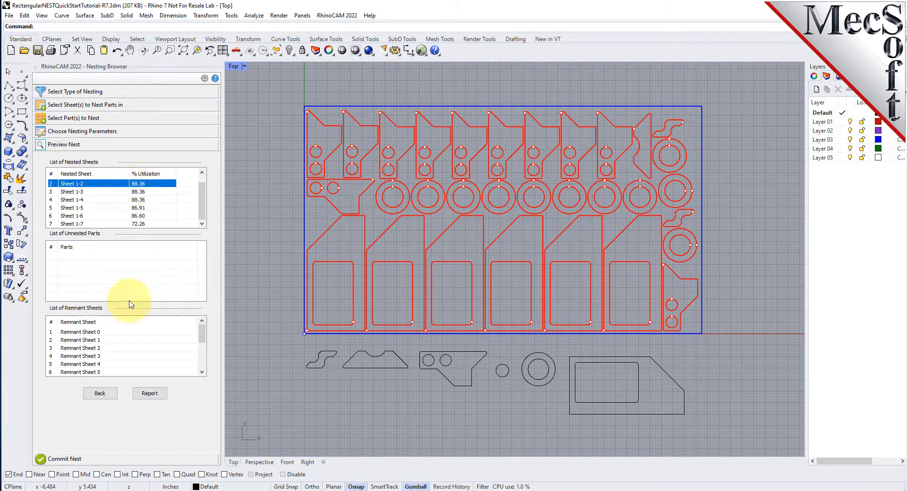
Commit the first nested sheets with 'Create a separate Layer for each nested sheet' kept on.
left_click(65, 144)
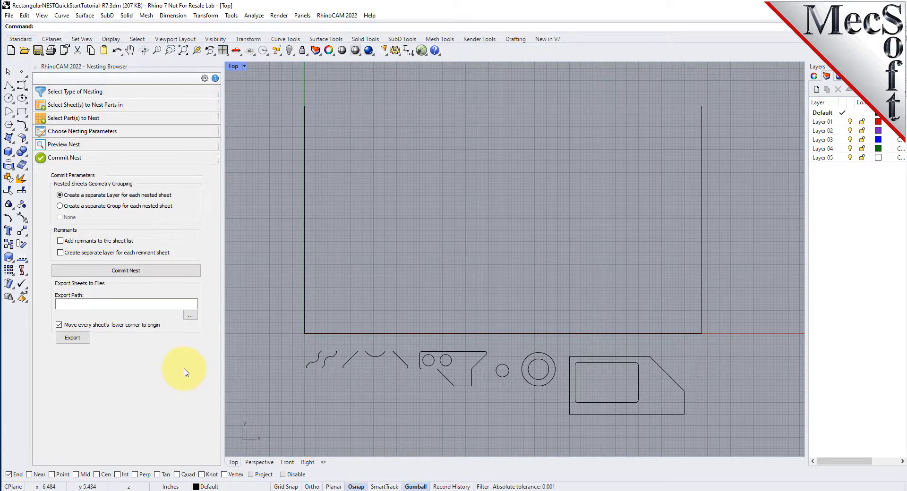
left_click(126, 270)
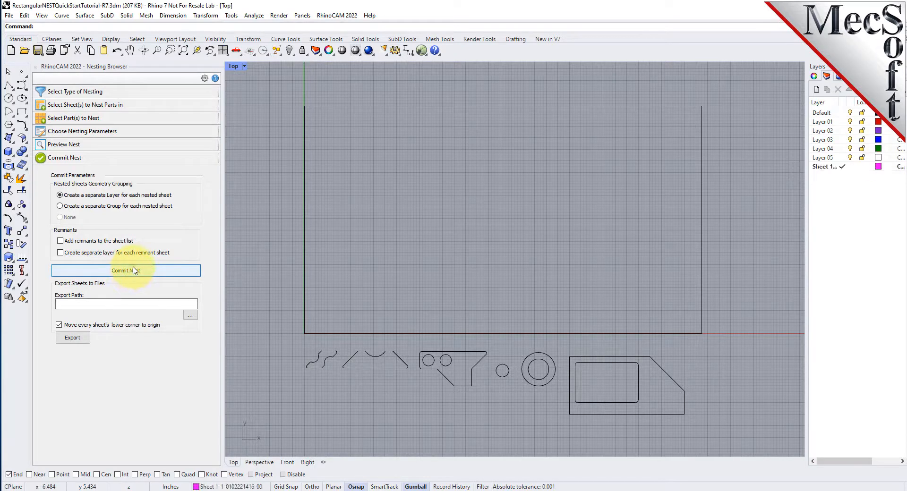
left_click(125, 270)
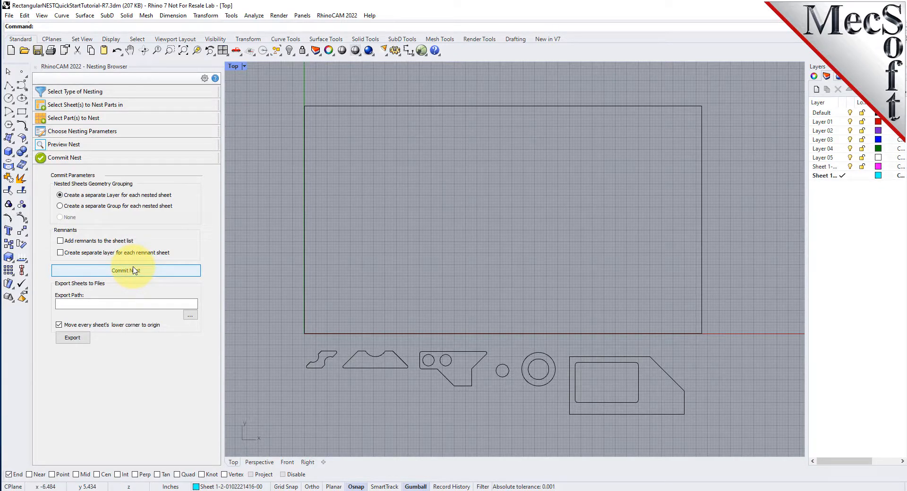
left_click(125, 272)
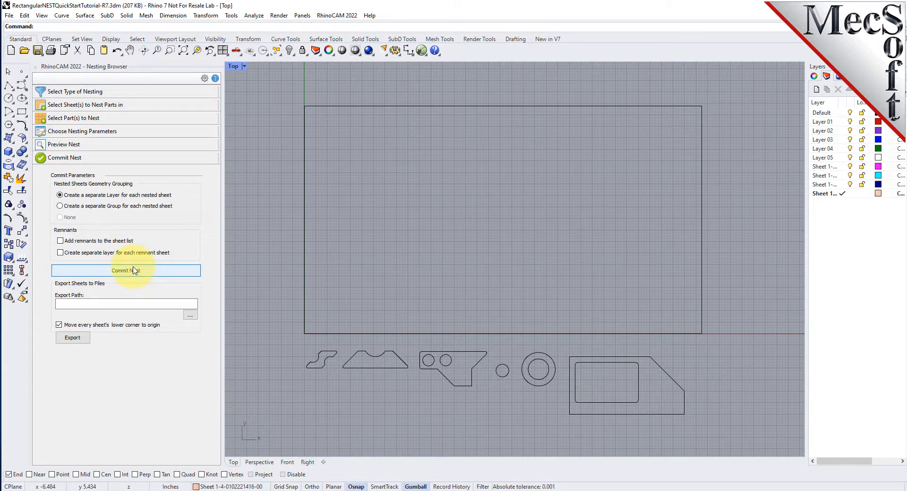
Commit the remaining sheets so Sheet 1-7 layers exist, then check the Layers panel.
left_click(125, 271)
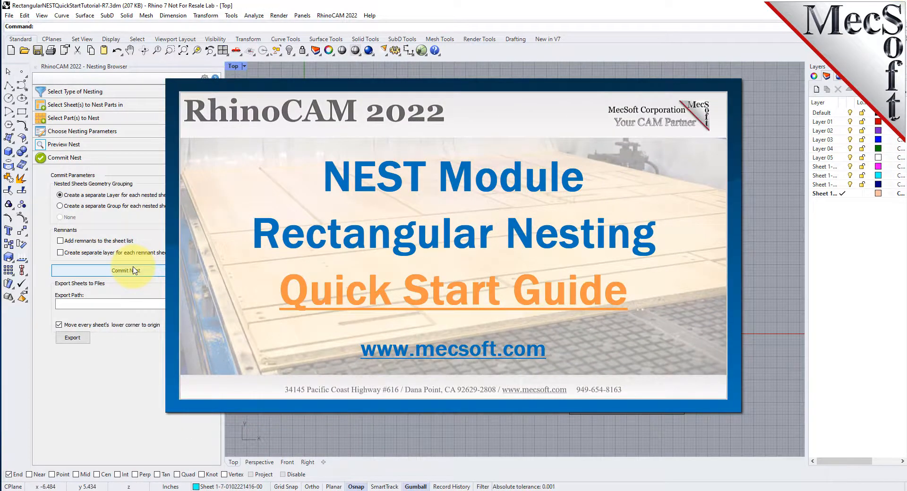
left_click(125, 270)
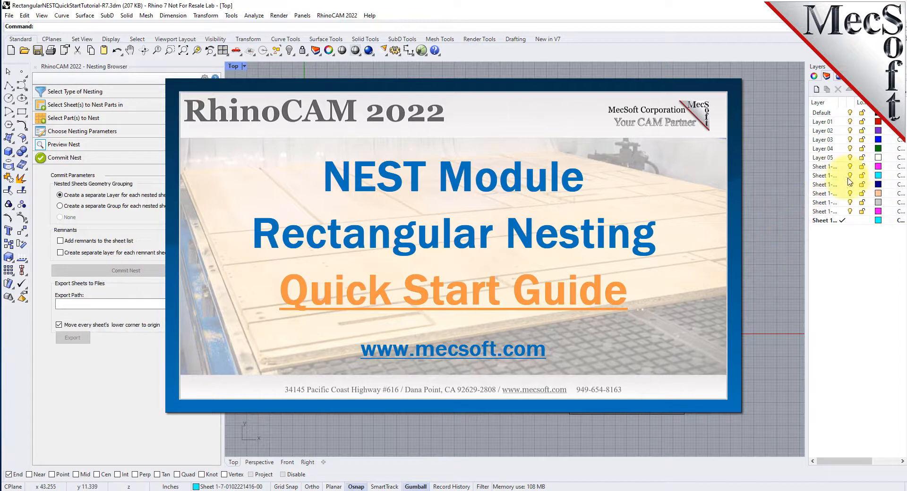
left_click(824, 184)
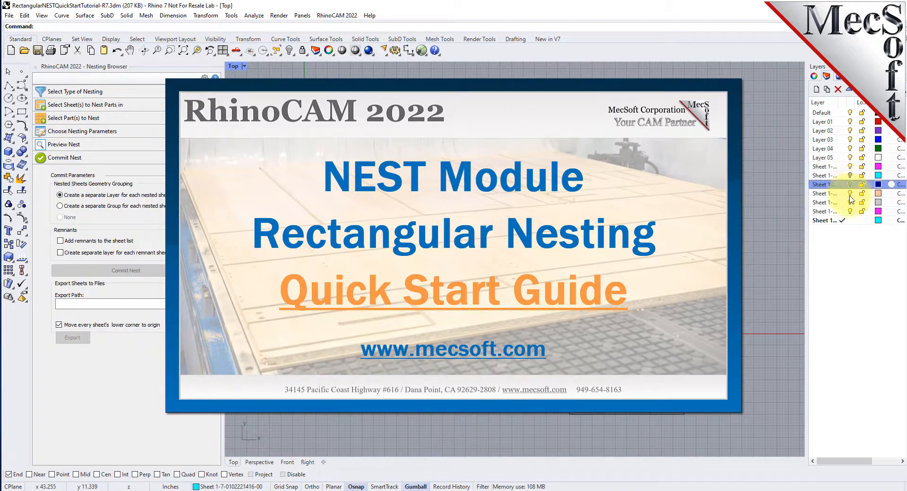